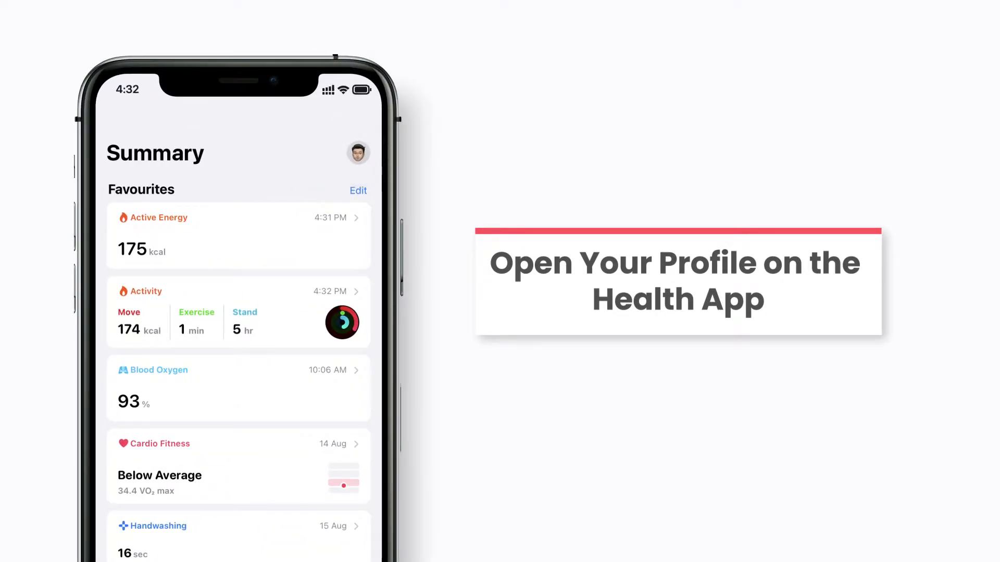
Step: From the Health profile's Apps list, turn on all data categories for the Wearable Device App
{"action": "left_click", "coordinate": [358, 152]}
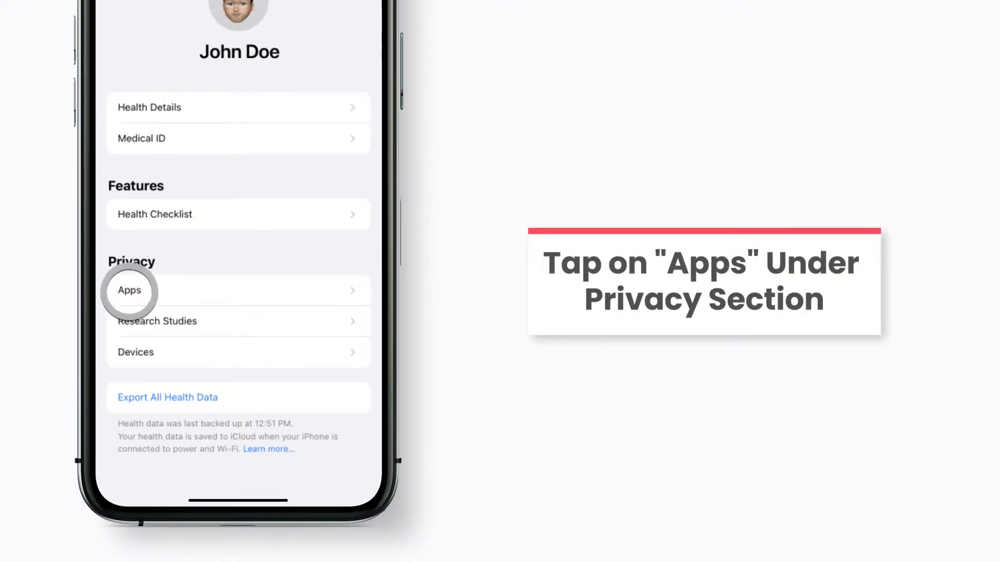
{"action": "left_click", "coordinate": [128, 290]}
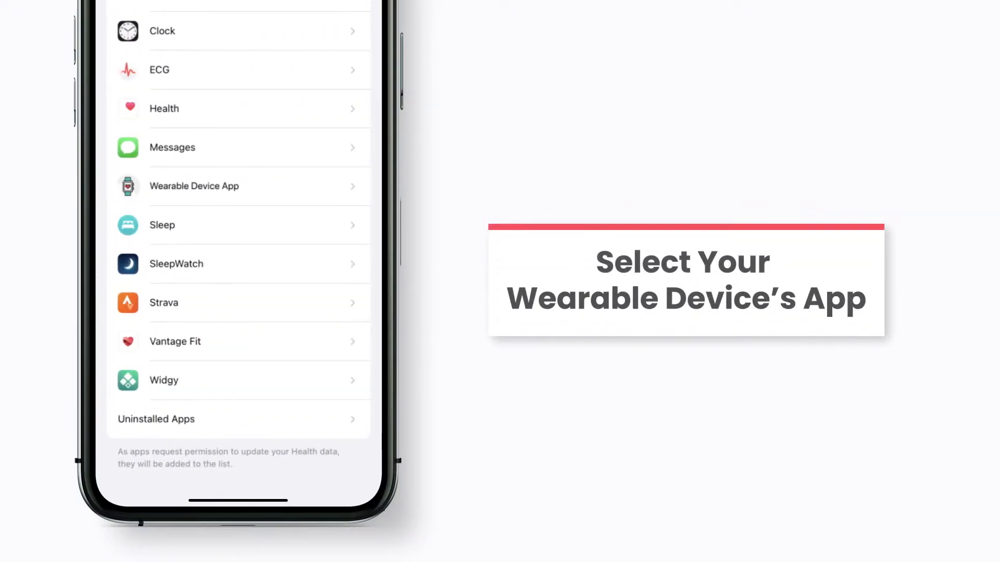
{"action": "left_click", "coordinate": [193, 186]}
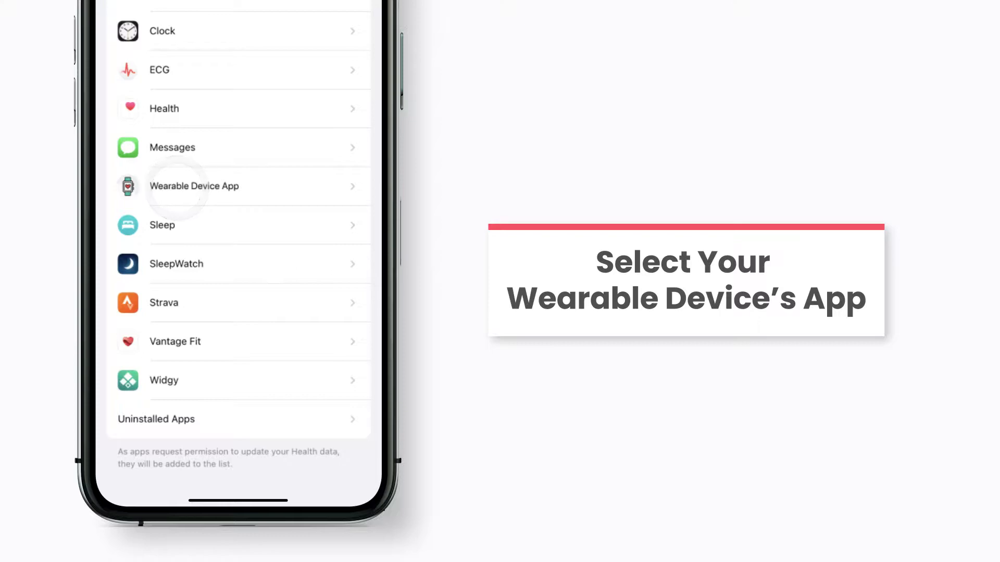
{"action": "left_click", "coordinate": [193, 186]}
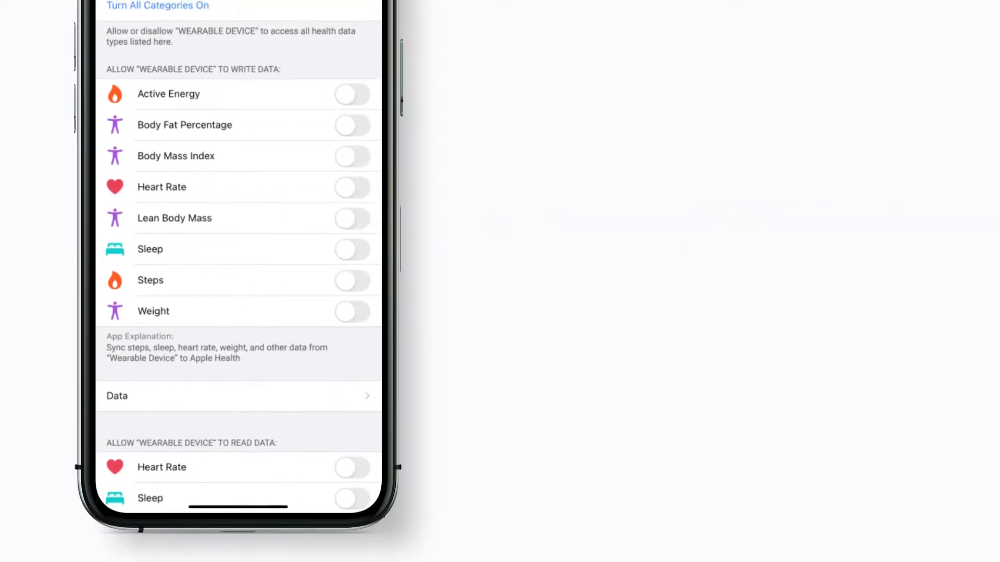
{"action": "scroll", "scroll_direction": "down", "scroll_amount": 3}
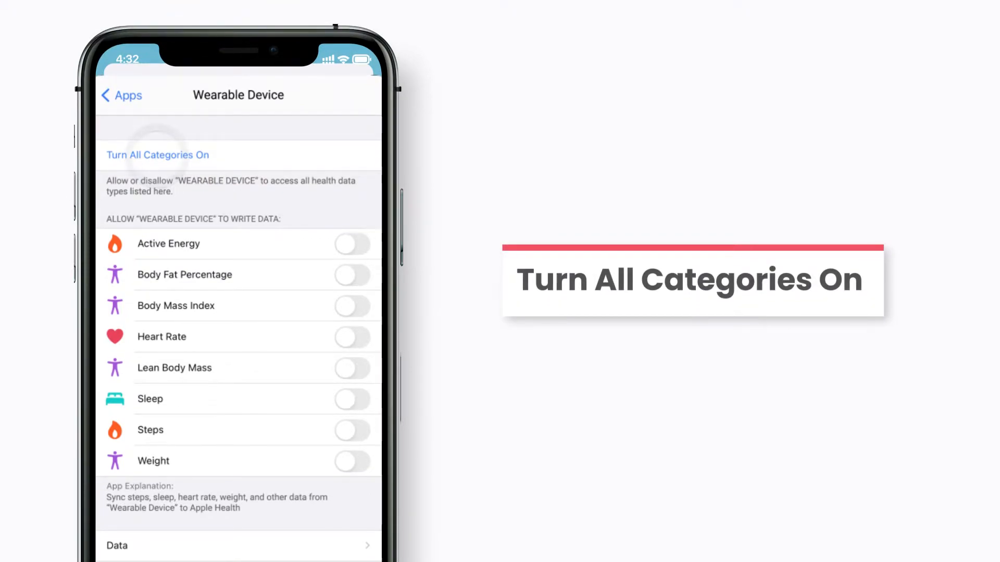
{"action": "left_click", "coordinate": [157, 154]}
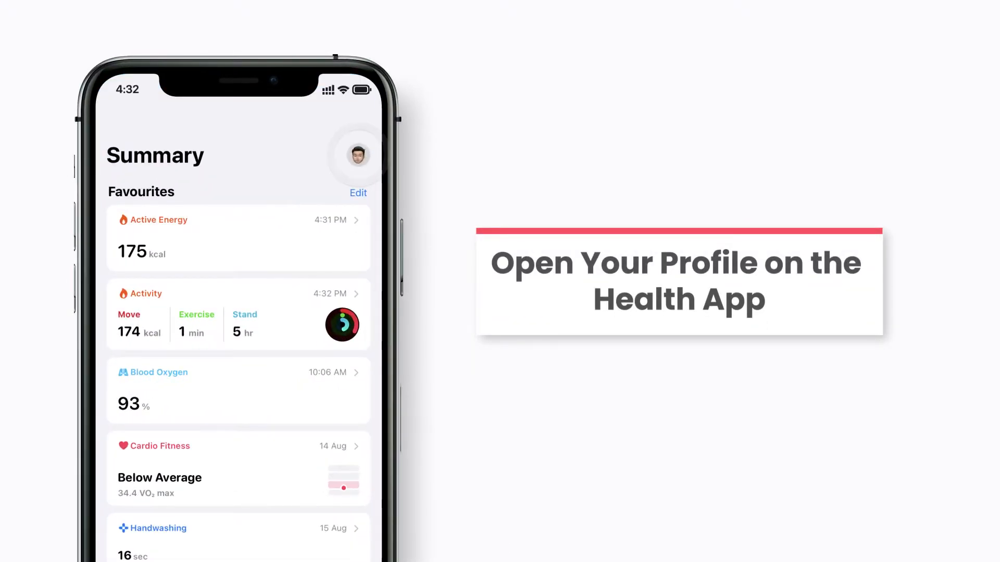
Step: From the Health profile's Apps list, turn on all Apple Health data categories for Vantage Fit
{"action": "left_click", "coordinate": [350, 156]}
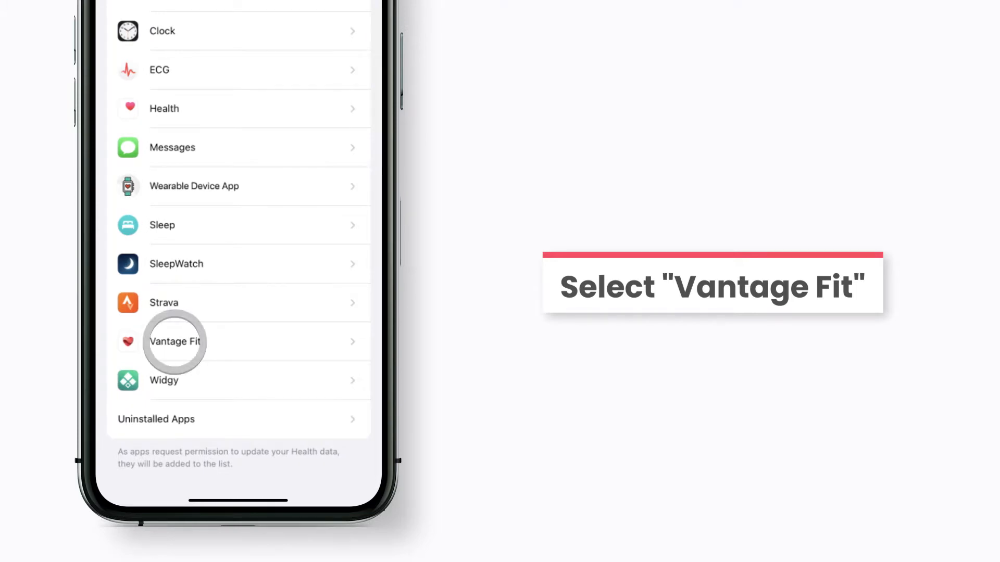
{"action": "left_click", "coordinate": [175, 341]}
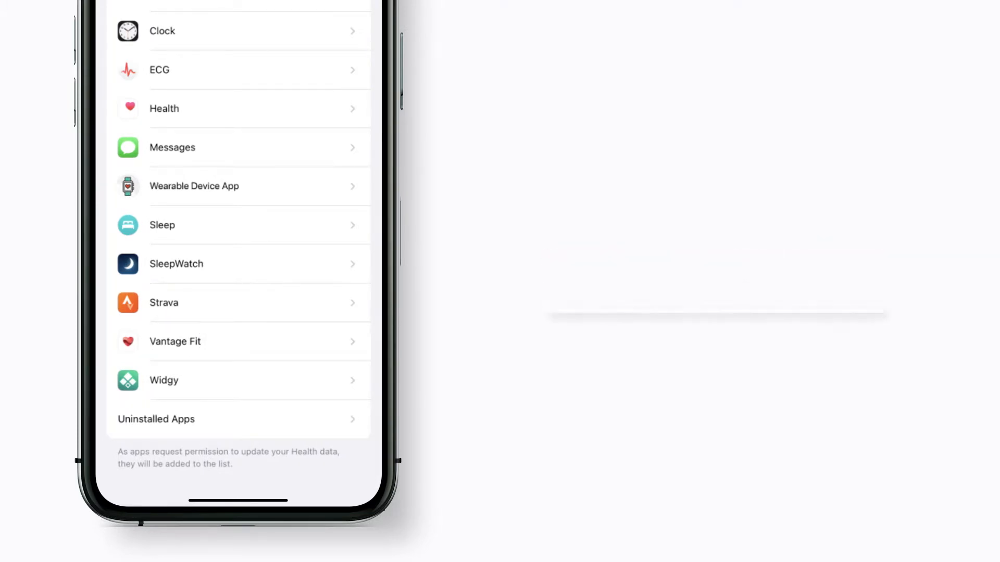
{"action": "left_click", "coordinate": [175, 341]}
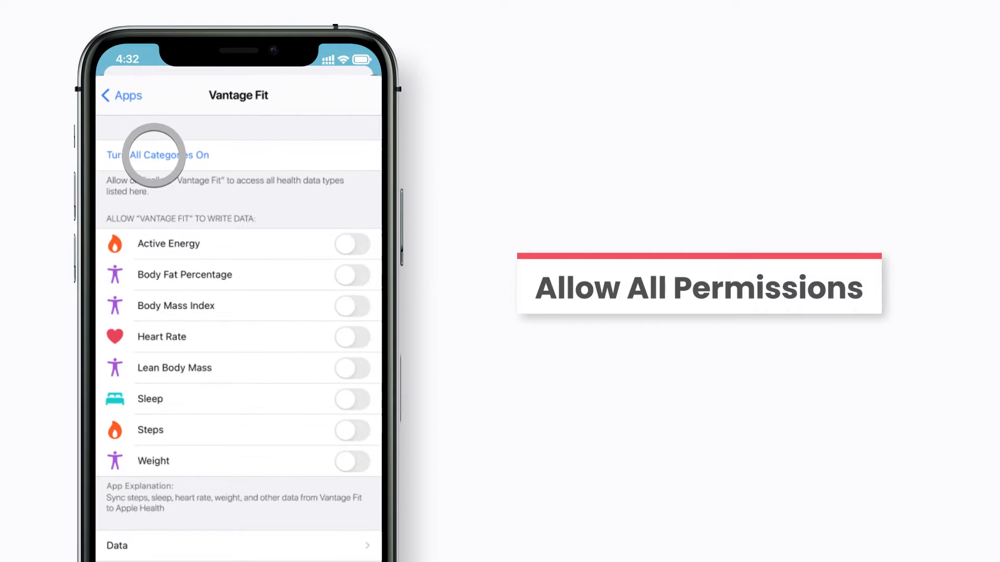
{"action": "left_click", "coordinate": [157, 155]}
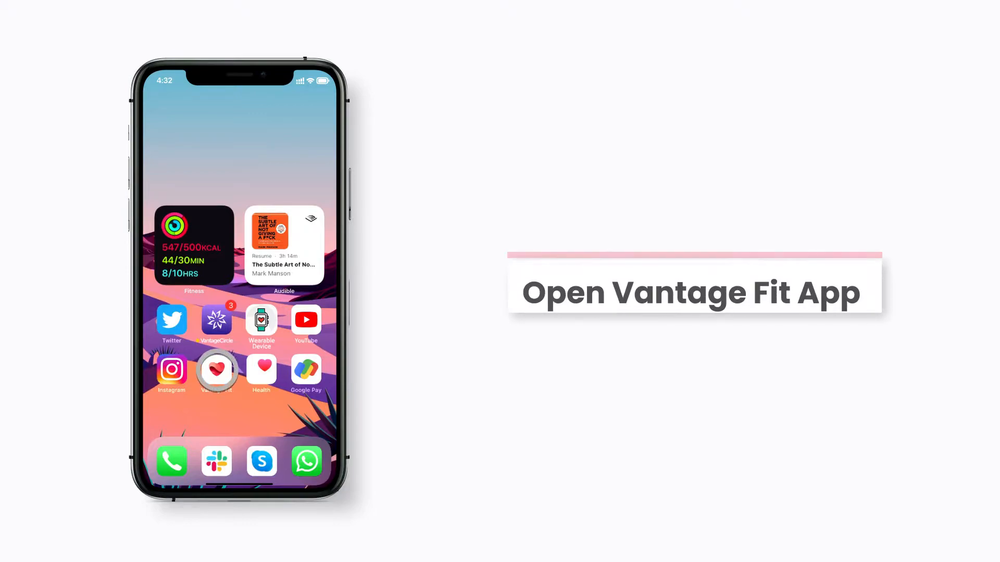
Step: Launch Vantage Fit from the iPhone home screen
{"action": "left_click", "coordinate": [216, 373]}
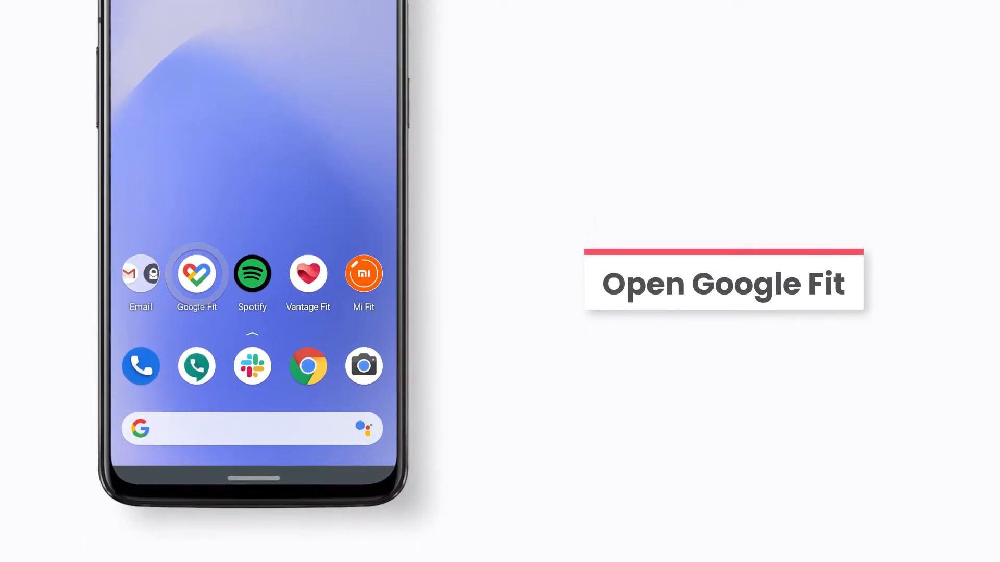
Step: Launch Google Fit on Android and go to Settings, then Manage connected apps
{"action": "left_click", "coordinate": [196, 275]}
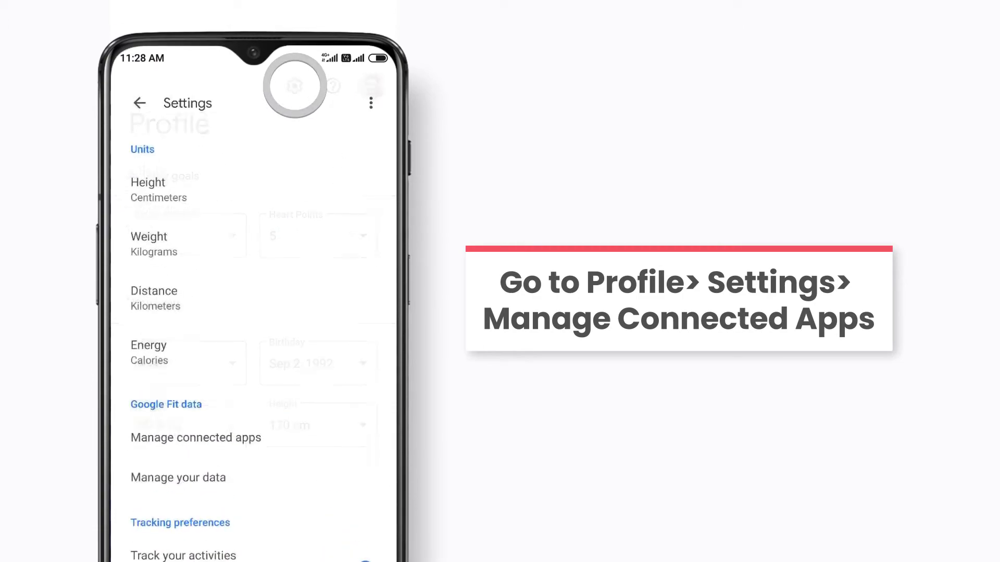
{"action": "left_click", "coordinate": [195, 446]}
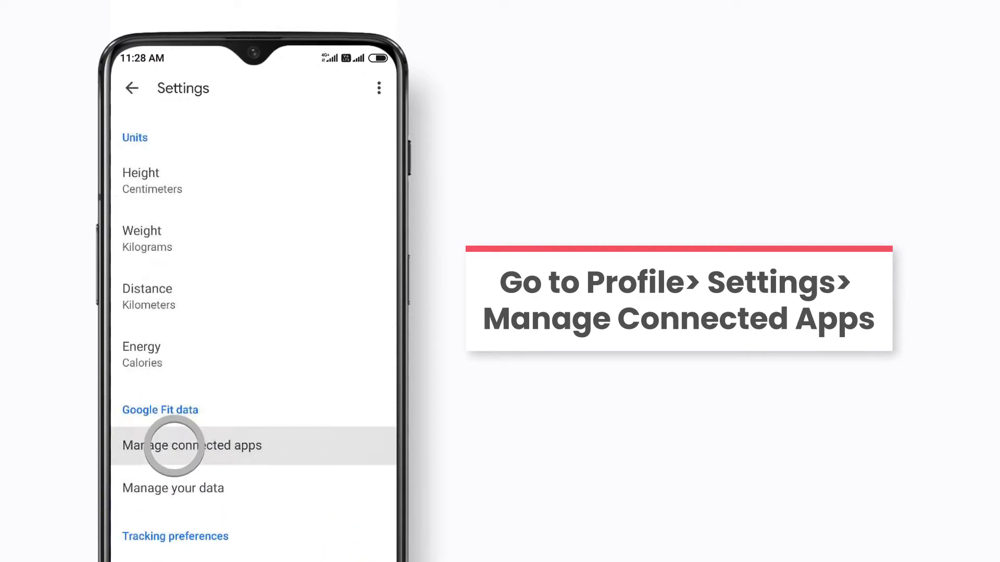
{"action": "left_click", "coordinate": [193, 445]}
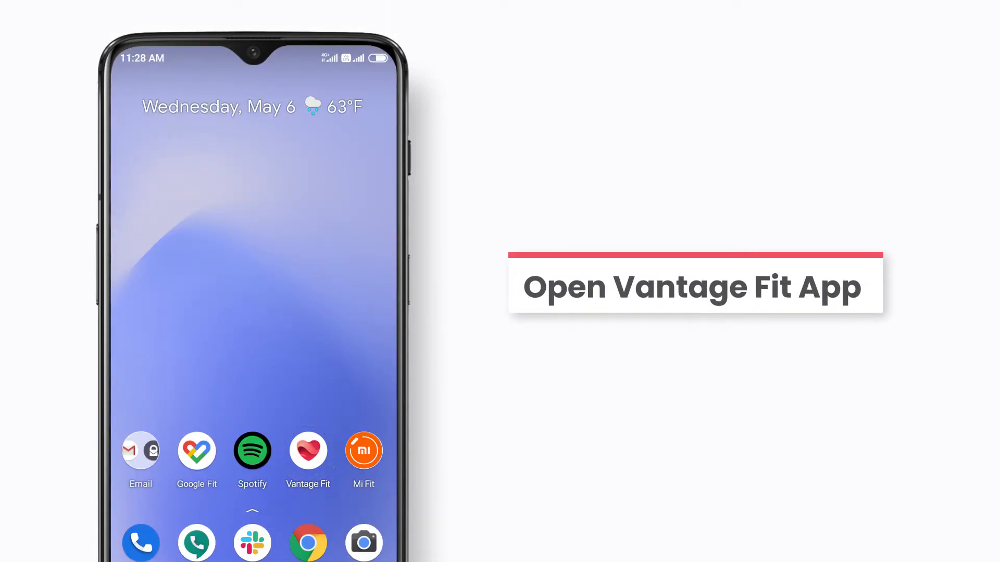
Step: In Vantage Fit settings, choose Change Device and enter 'Wearable Device' as the device name
{"action": "left_click", "coordinate": [308, 450]}
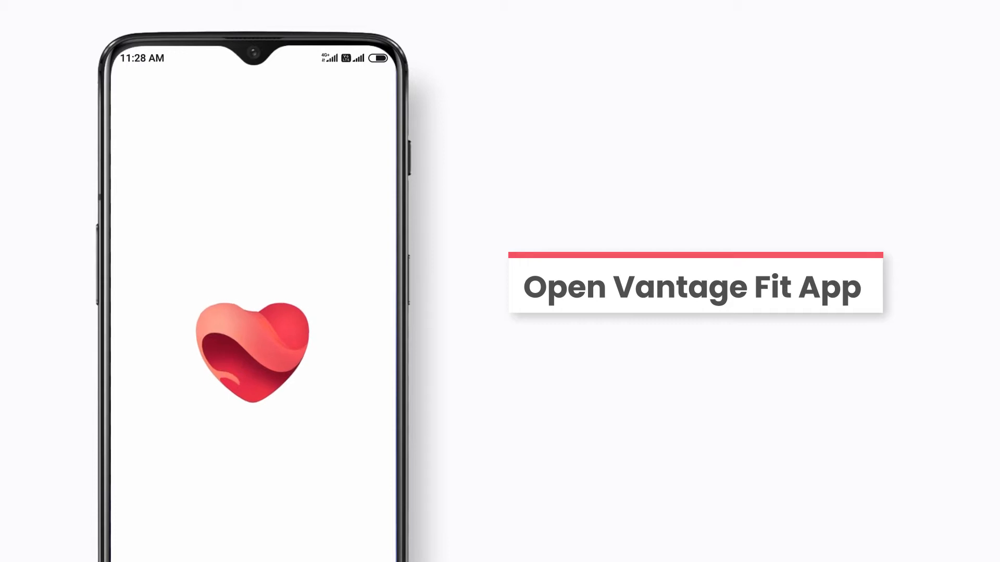
{"action": "left_click", "coordinate": [251, 350]}
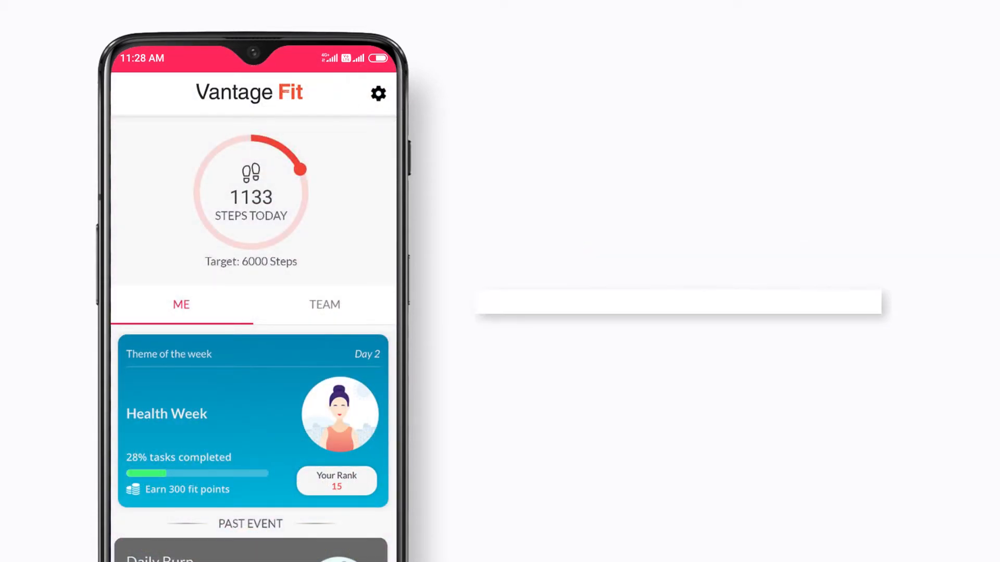
{"action": "left_click", "coordinate": [377, 93]}
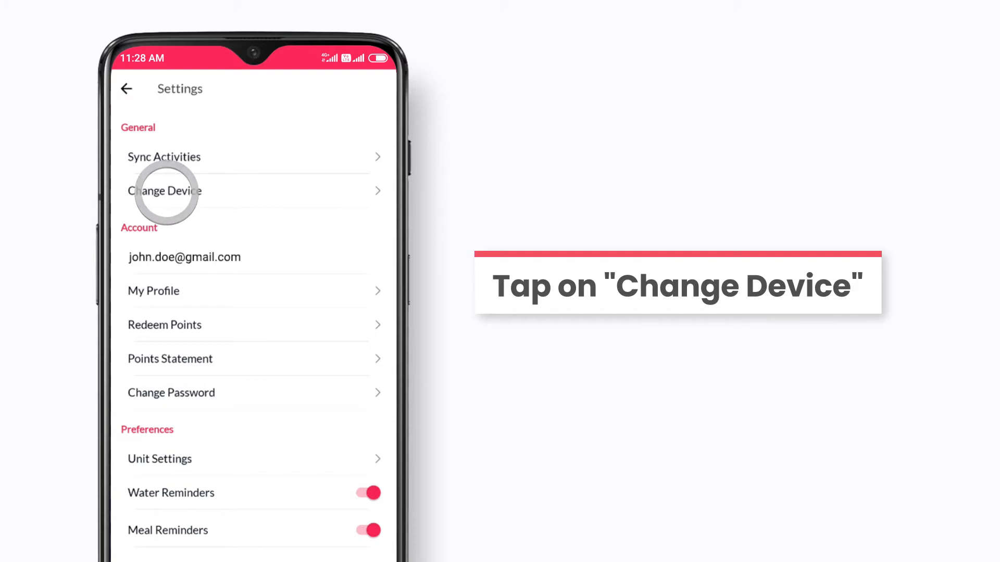
{"action": "left_click", "coordinate": [166, 191]}
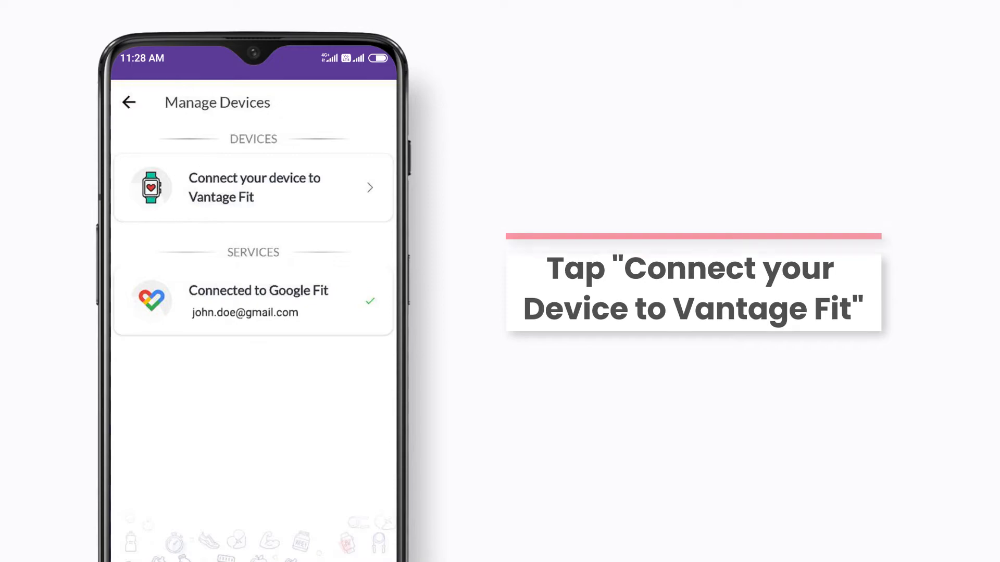
{"action": "left_click", "coordinate": [253, 187]}
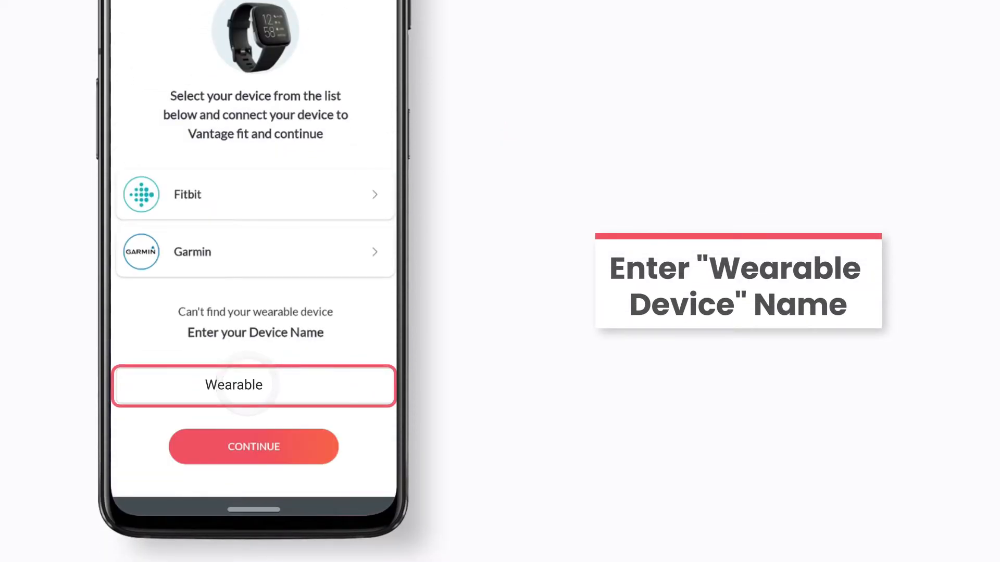
{"action": "type", "text": "Device"}
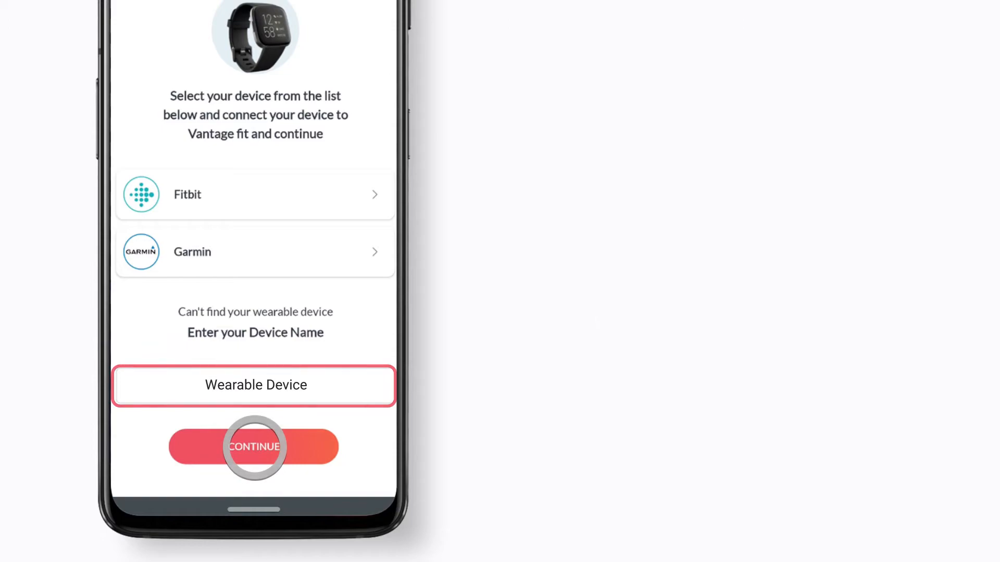
{"action": "left_click", "coordinate": [253, 446]}
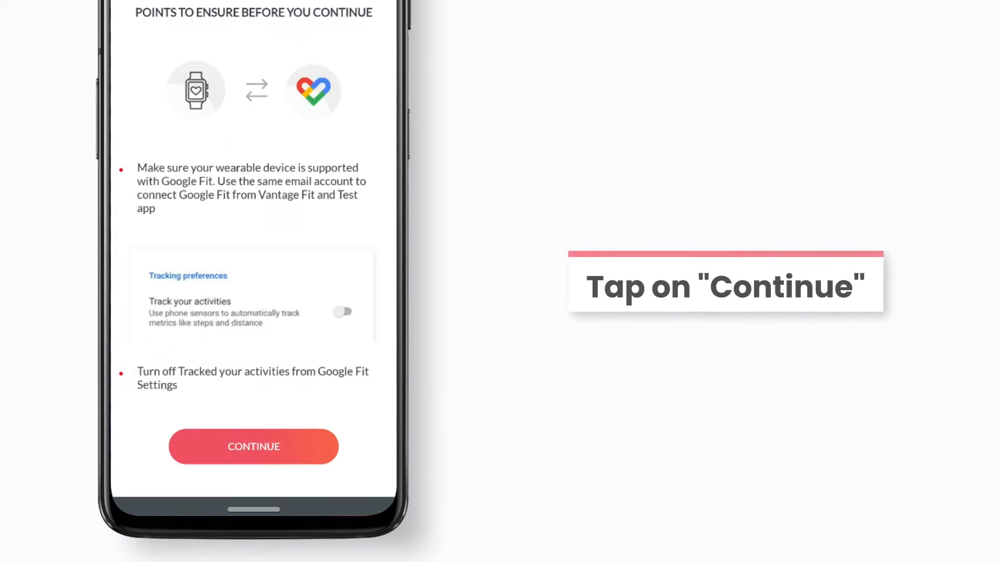
Step: Continue past the pre-connection checklist and pick the first Google account
{"action": "left_click", "coordinate": [253, 446]}
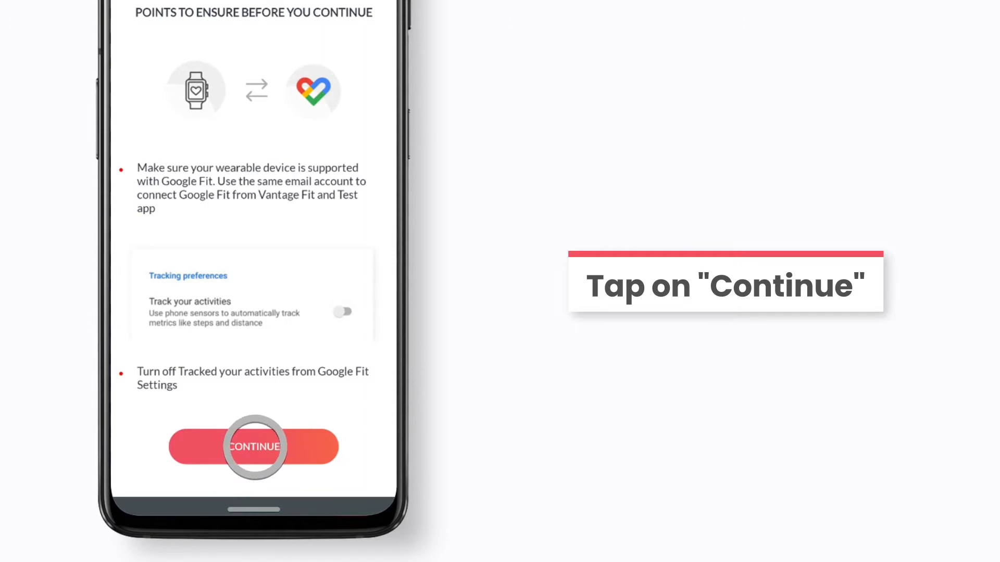
{"action": "left_click", "coordinate": [253, 447]}
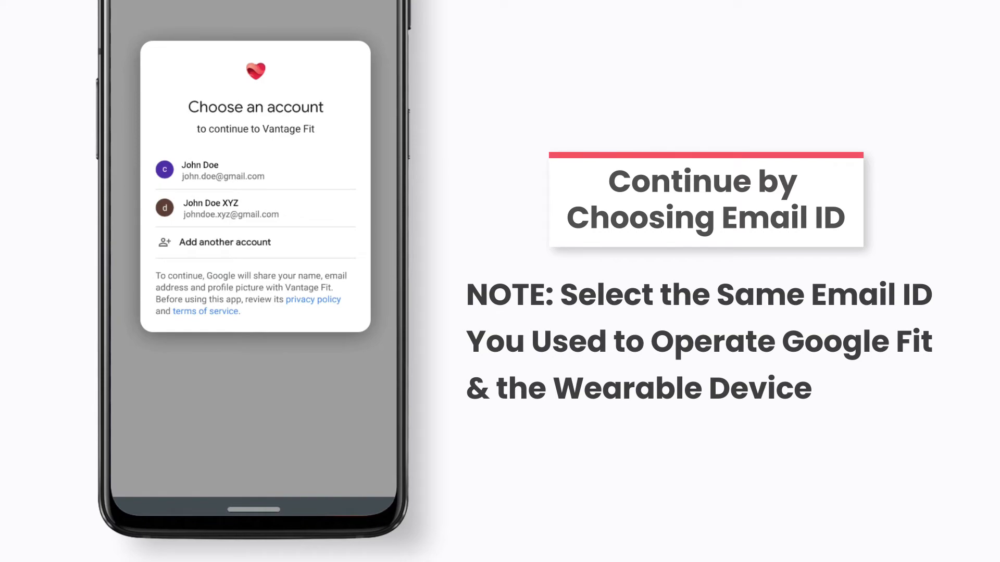
{"action": "left_click", "coordinate": [201, 170]}
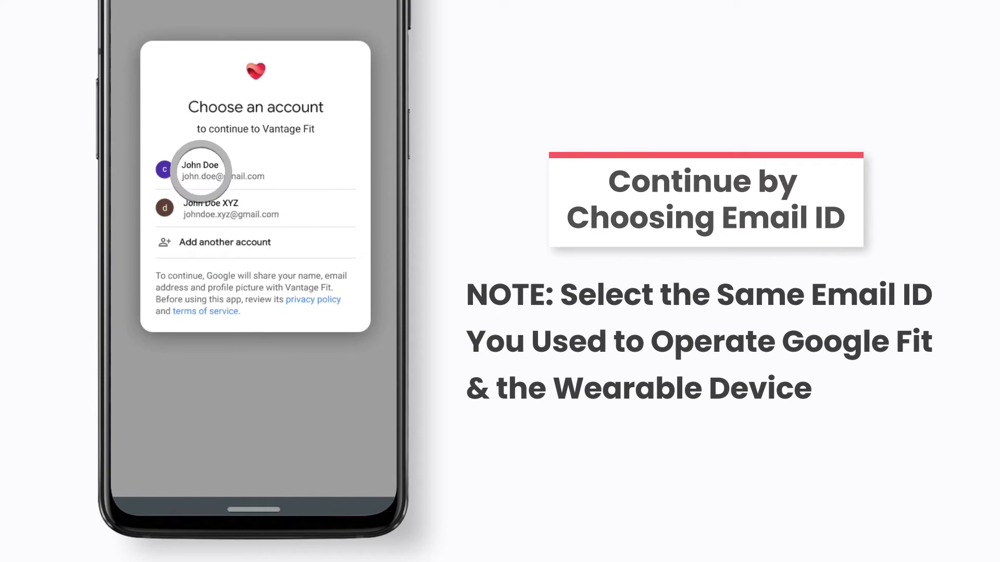
{"action": "left_click", "coordinate": [223, 170]}
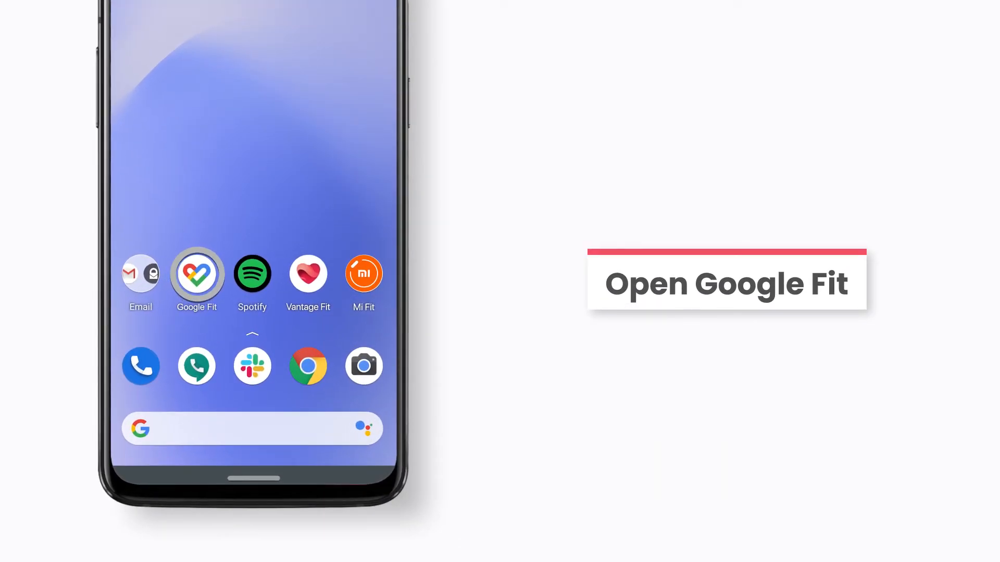
Step: Reopen Google Fit and go from its Settings to Manage connected apps
{"action": "left_click", "coordinate": [196, 278]}
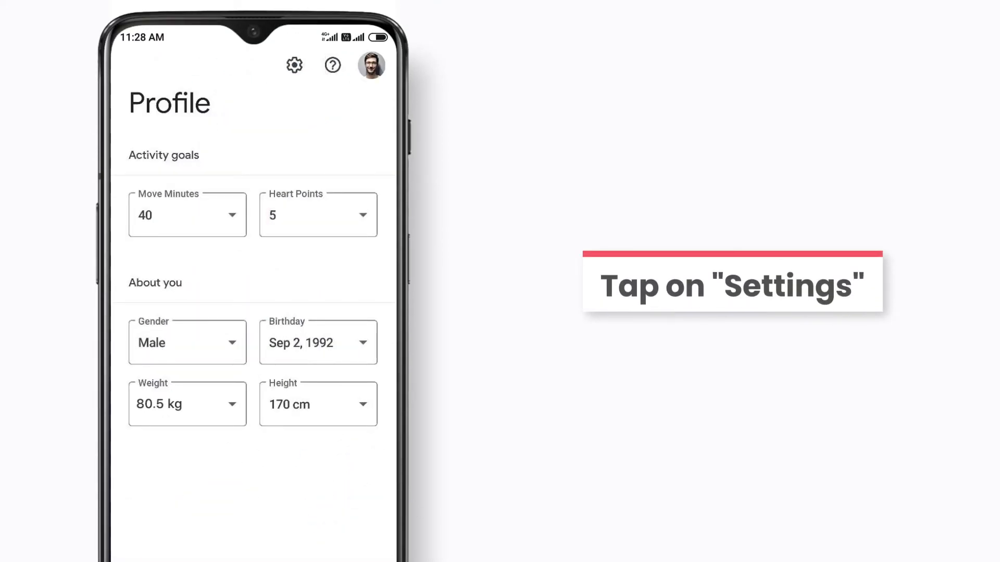
{"action": "left_click", "coordinate": [294, 66]}
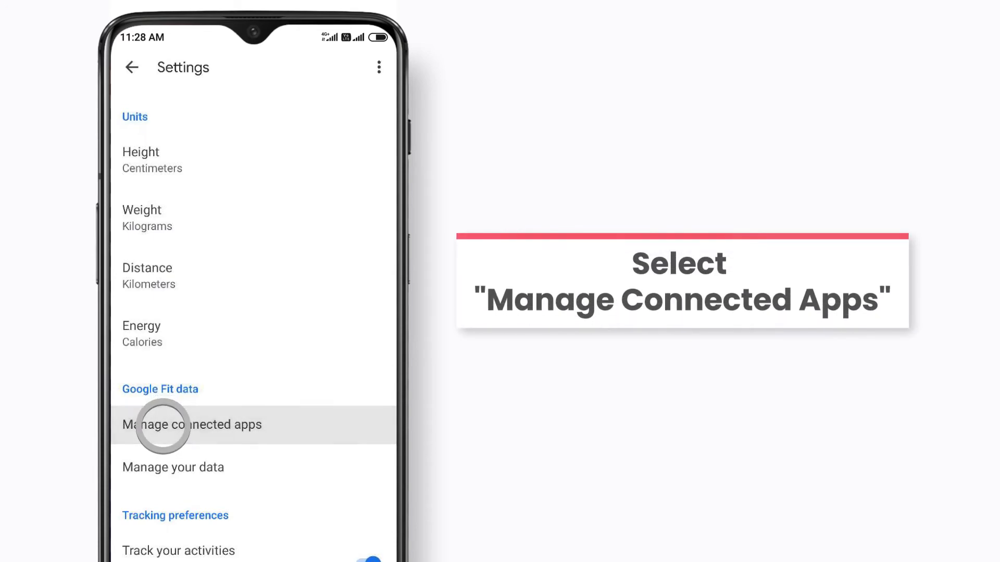
{"action": "left_click", "coordinate": [192, 425]}
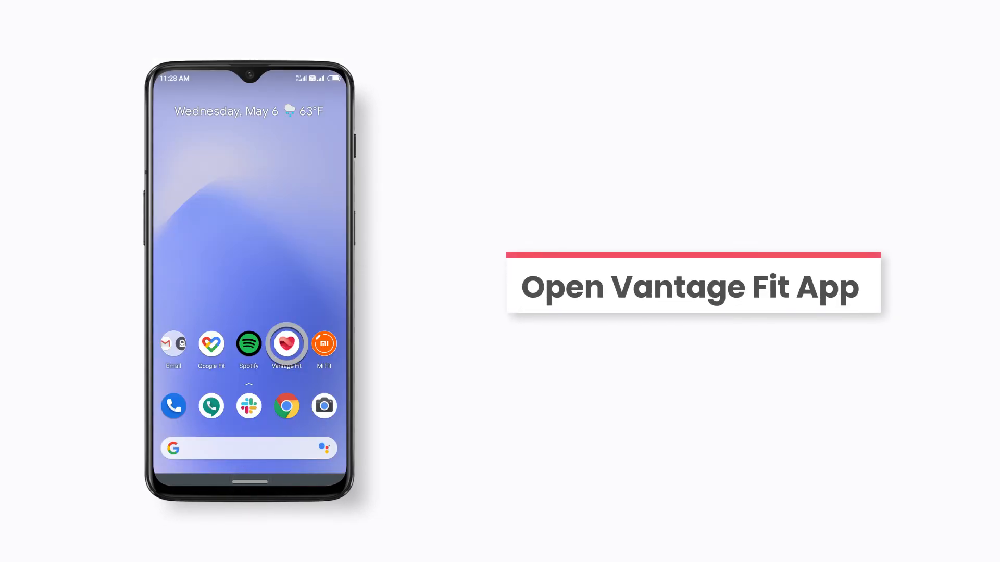
Step: Launch Vantage Fit on Android and view the dashboard showing 1152 steps today
{"action": "left_click", "coordinate": [287, 344]}
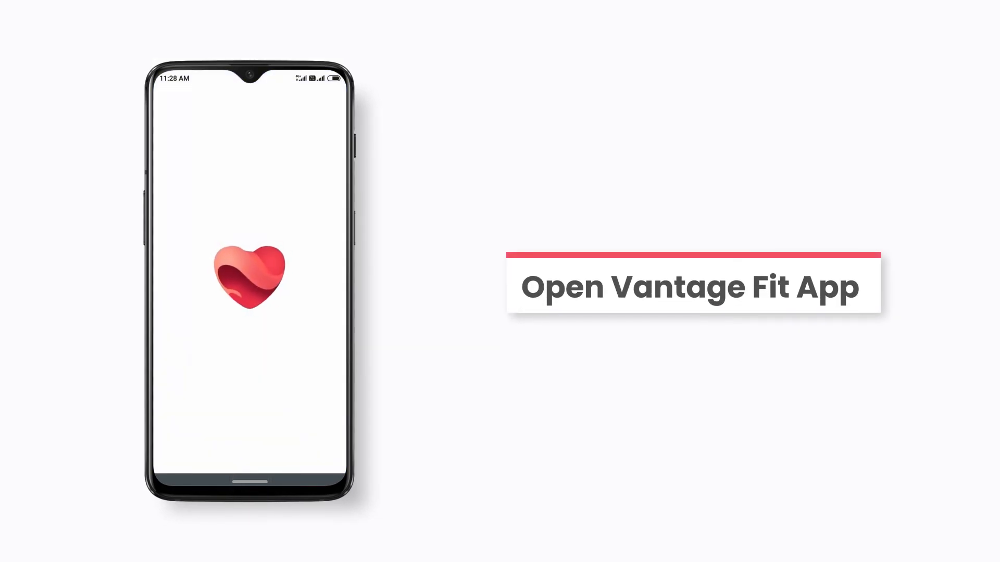
{"action": "left_click", "coordinate": [249, 275]}
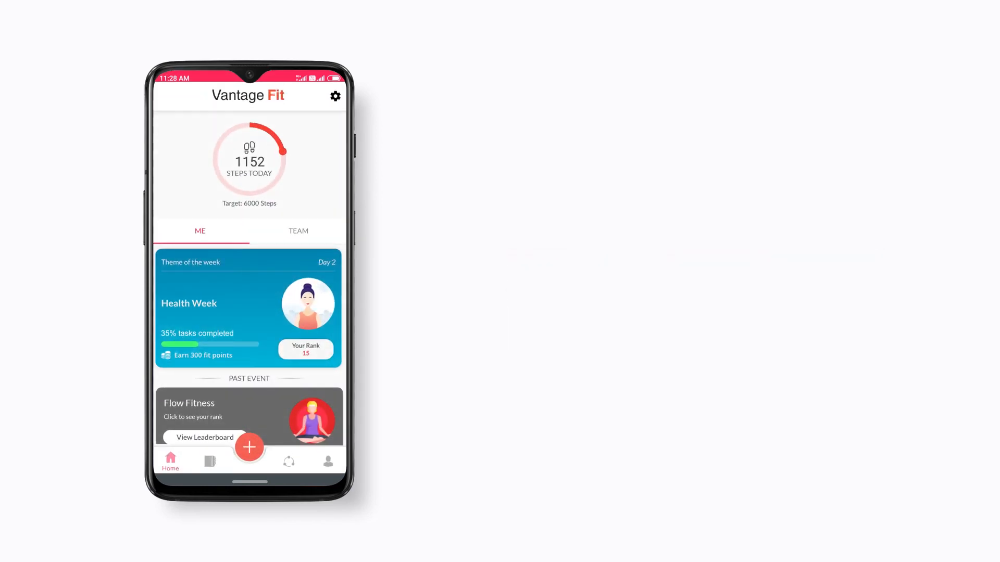